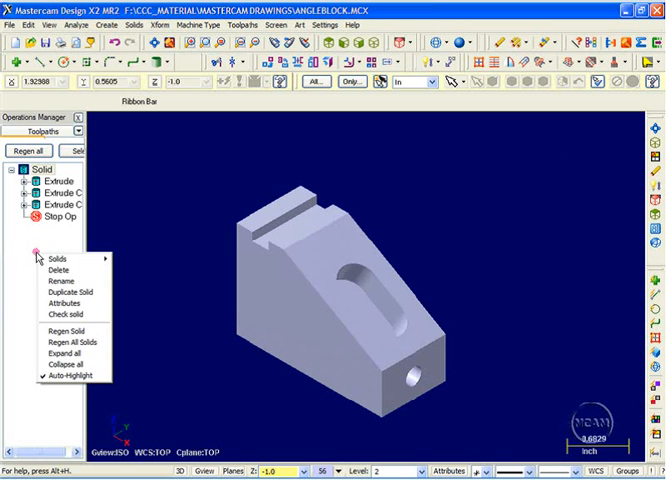
mouse_move(58, 260)
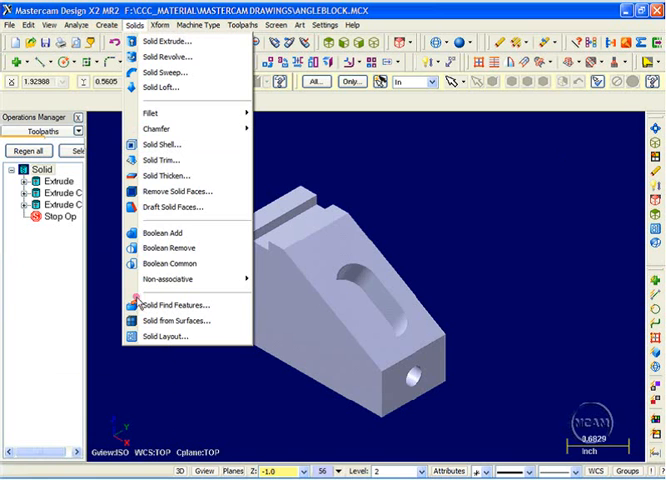
mouse_move(184, 336)
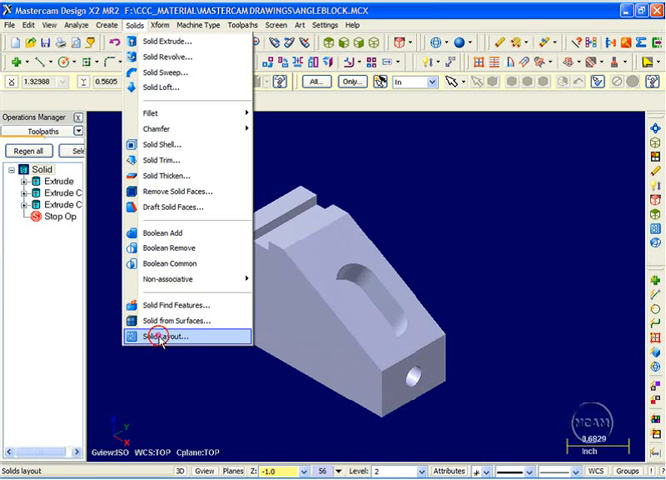
Bring up the Solid Drawing Layout dialog from the Solids menu.
click(176, 336)
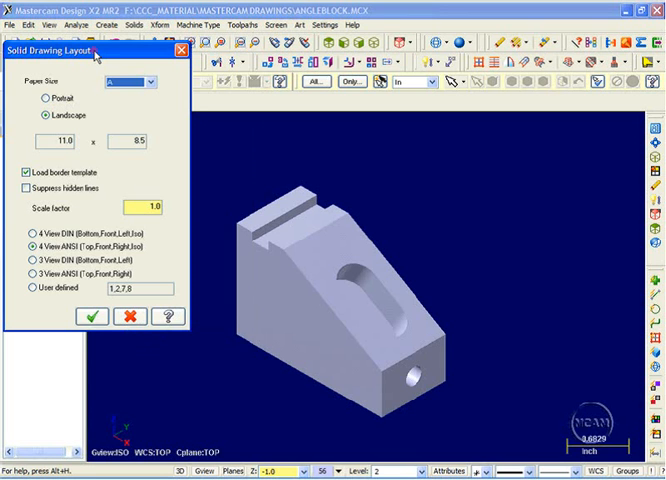
Choose A-size landscape paper (11 × 8.5) with border template loaded and hidden lines suppressed.
click(152, 82)
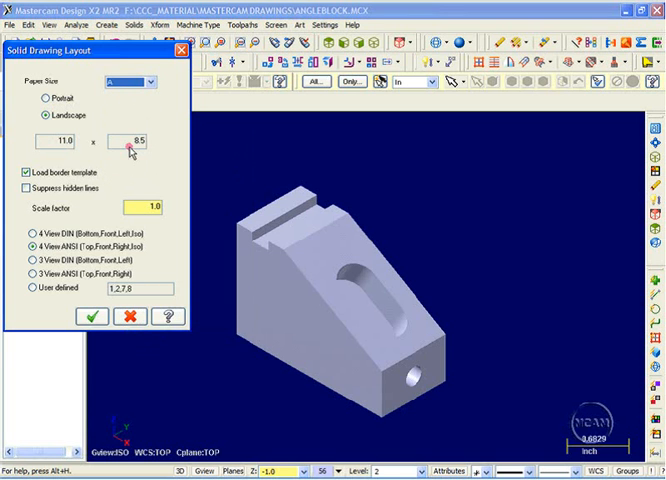
click(144, 80)
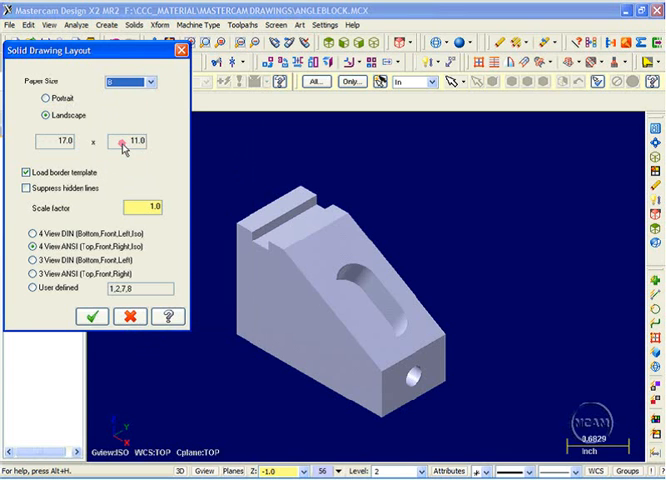
mouse_move(176, 90)
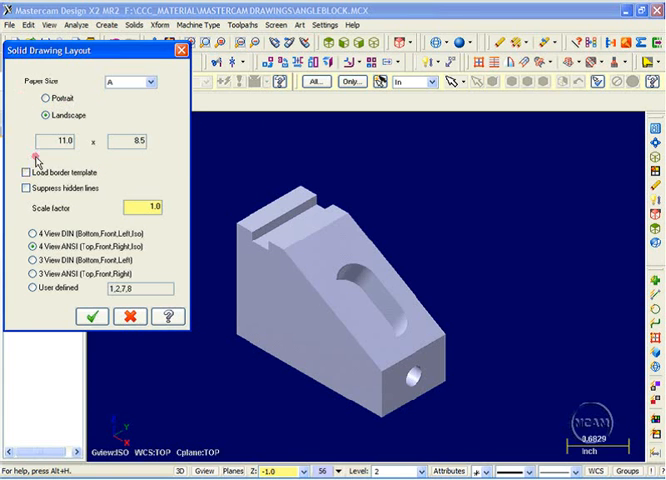
mouse_move(112, 178)
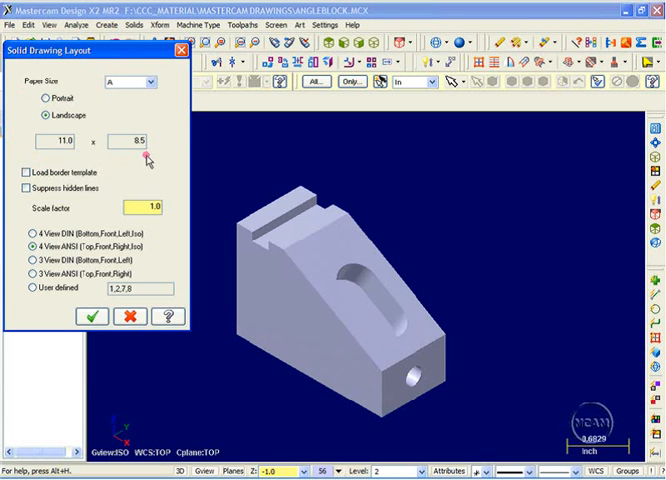
click(24, 172)
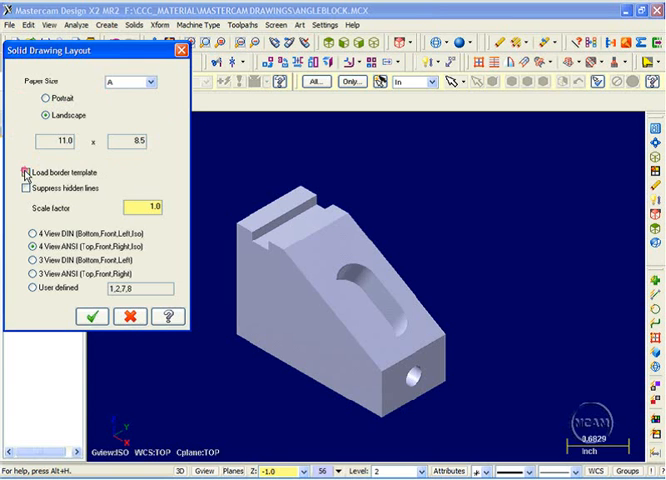
click(24, 172)
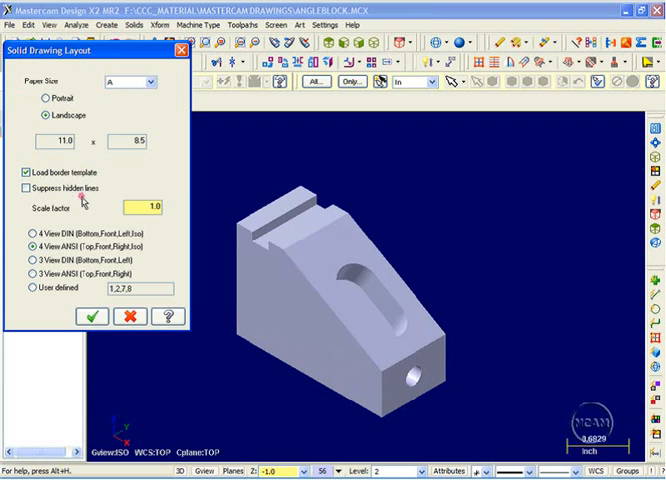
mouse_move(68, 212)
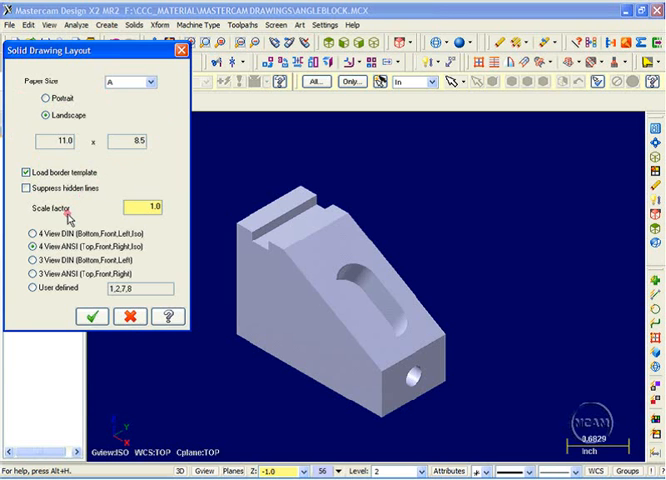
mouse_move(148, 228)
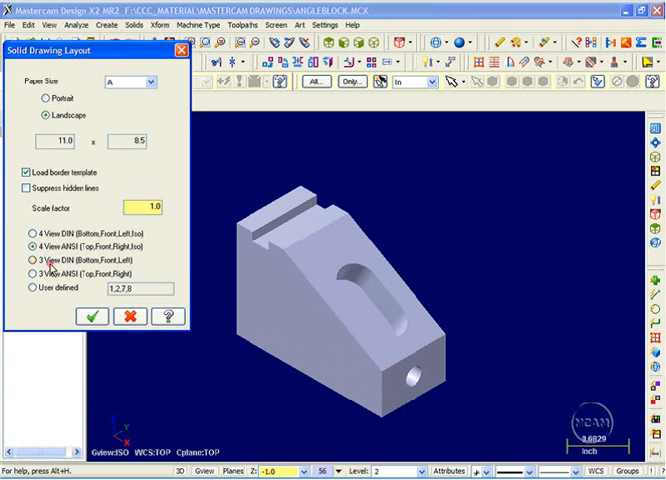
mouse_move(140, 268)
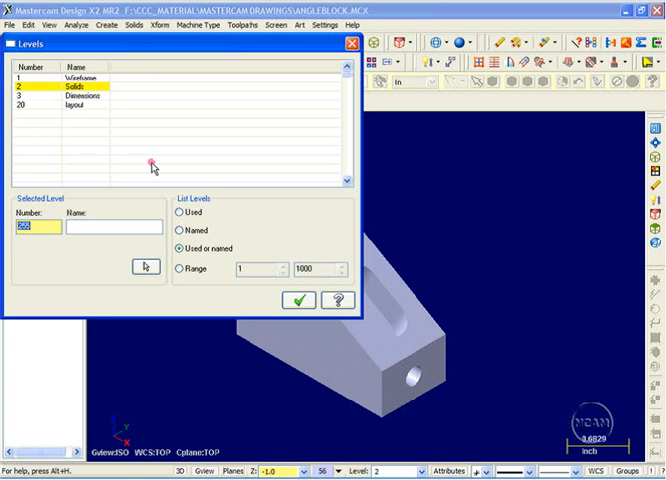
mouse_move(92, 302)
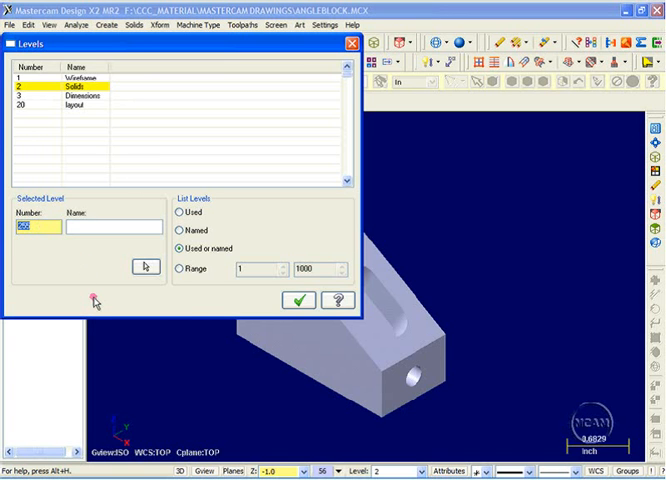
Add level number 100 to the level list and name it Layout.
text(100)
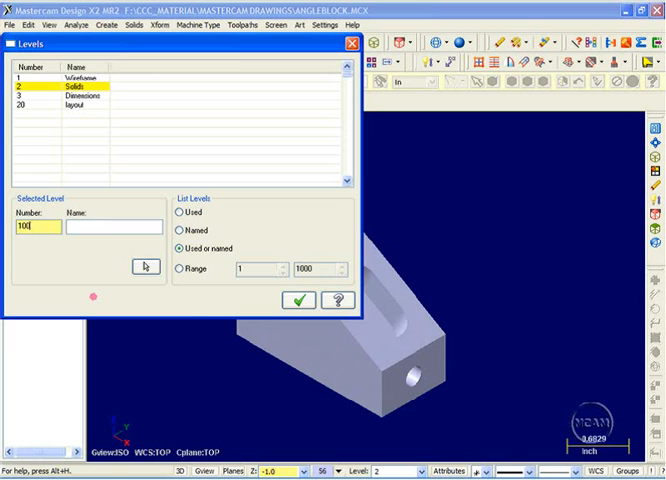
click(132, 268)
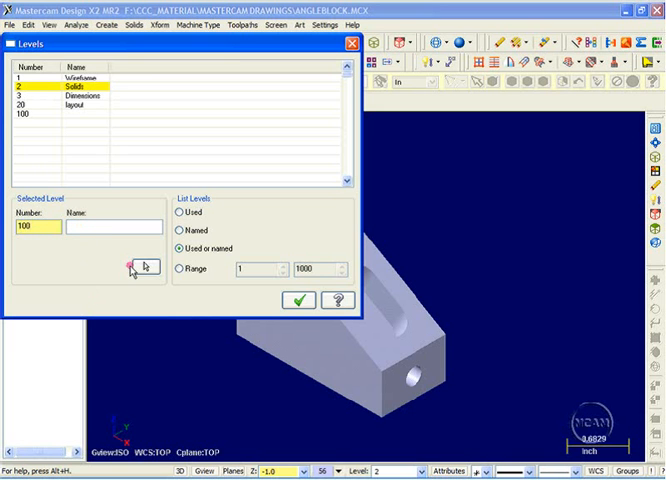
text(Layout)
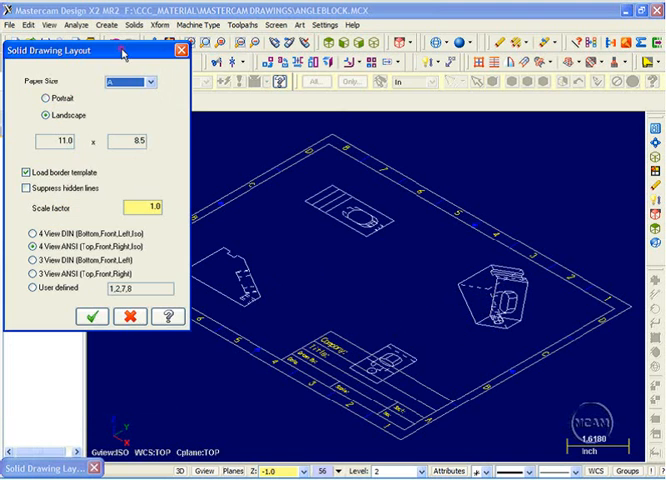
Choose the view arrangement, preview it, and accept to place the views inside the bordered sheet.
click(24, 188)
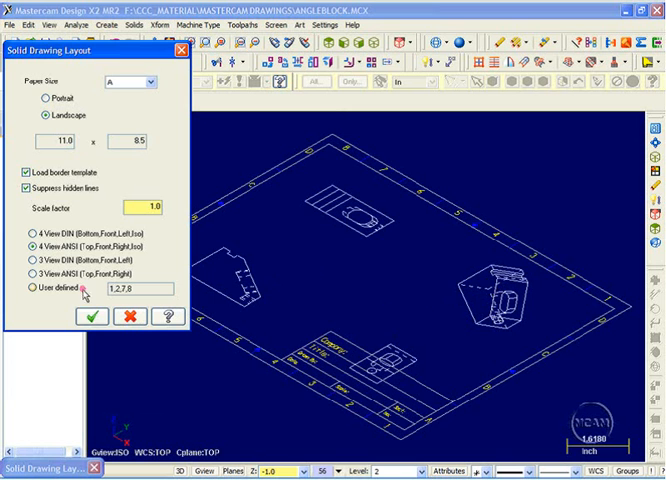
click(90, 316)
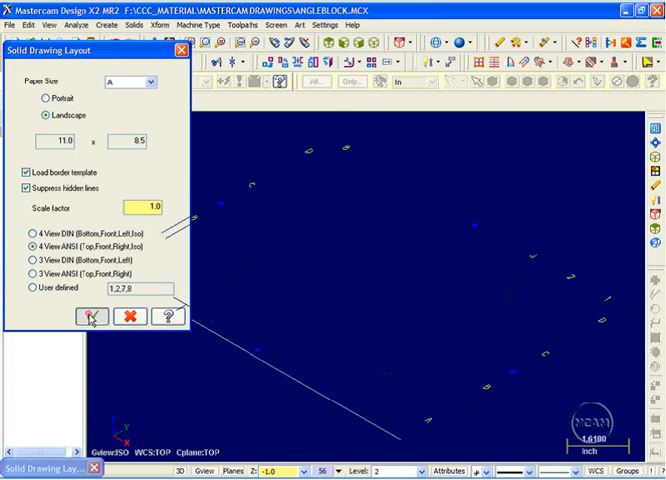
click(90, 316)
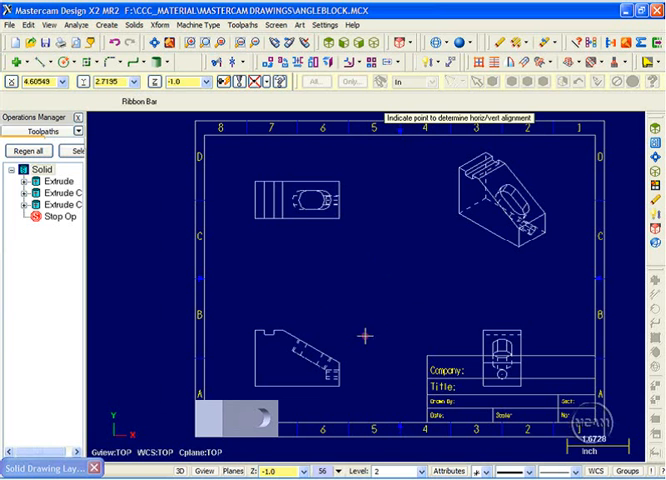
mouse_move(462, 384)
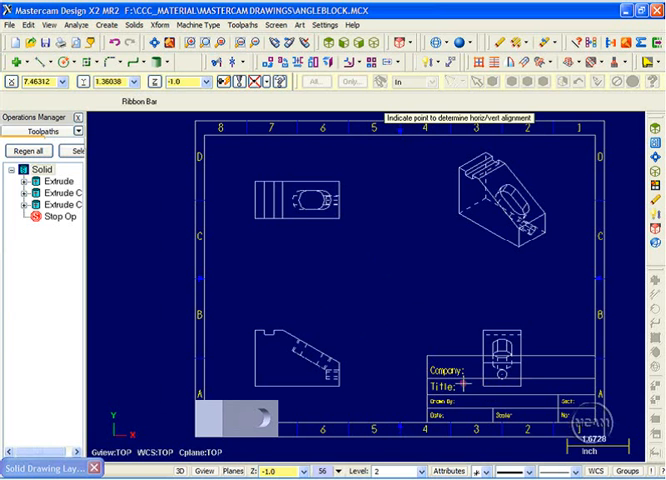
Move the isometric view higher on the sheet by aligning it to a point on another view.
click(310, 344)
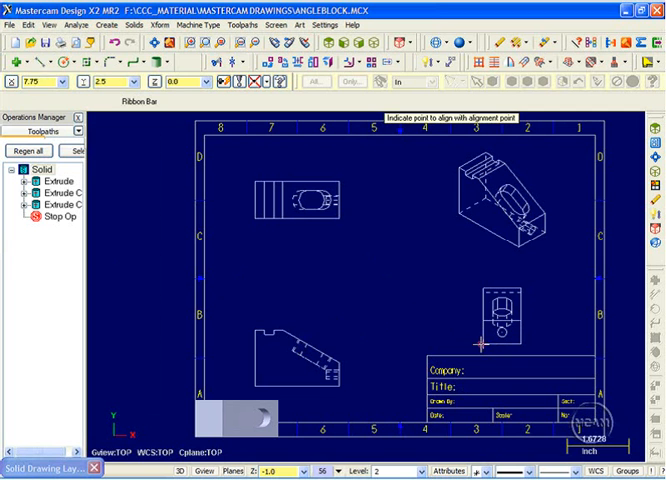
click(340, 400)
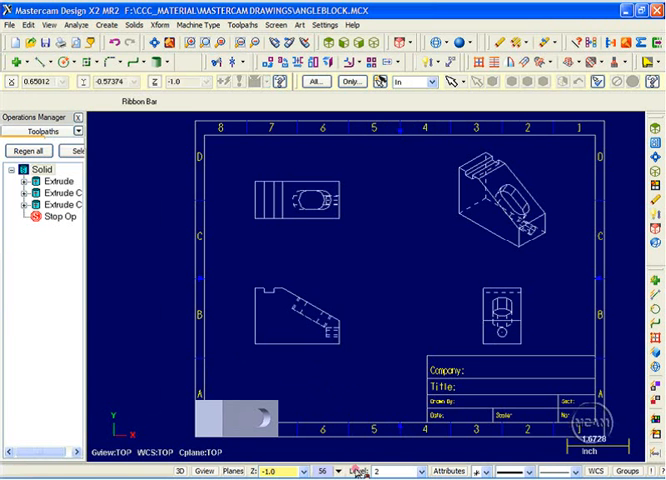
In Level Manager make level 100 visible and turn off the solid's level.
click(364, 470)
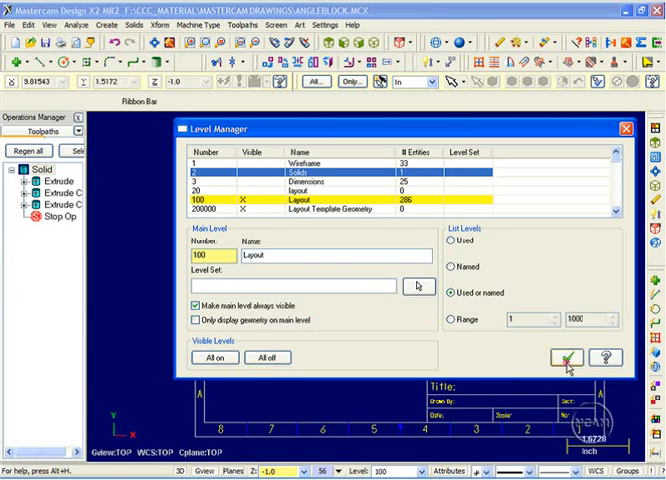
click(568, 356)
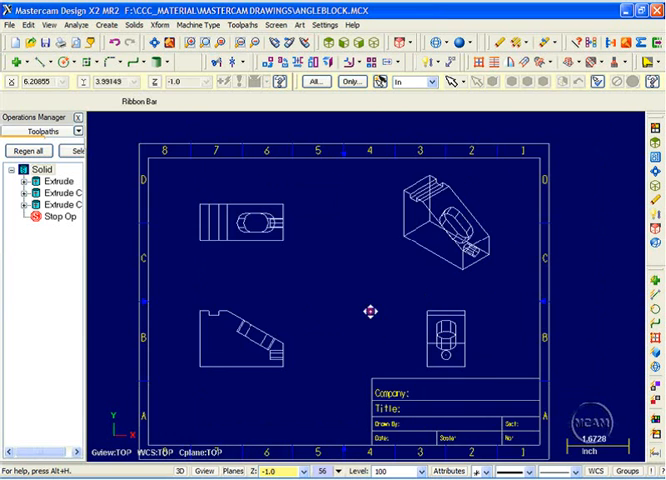